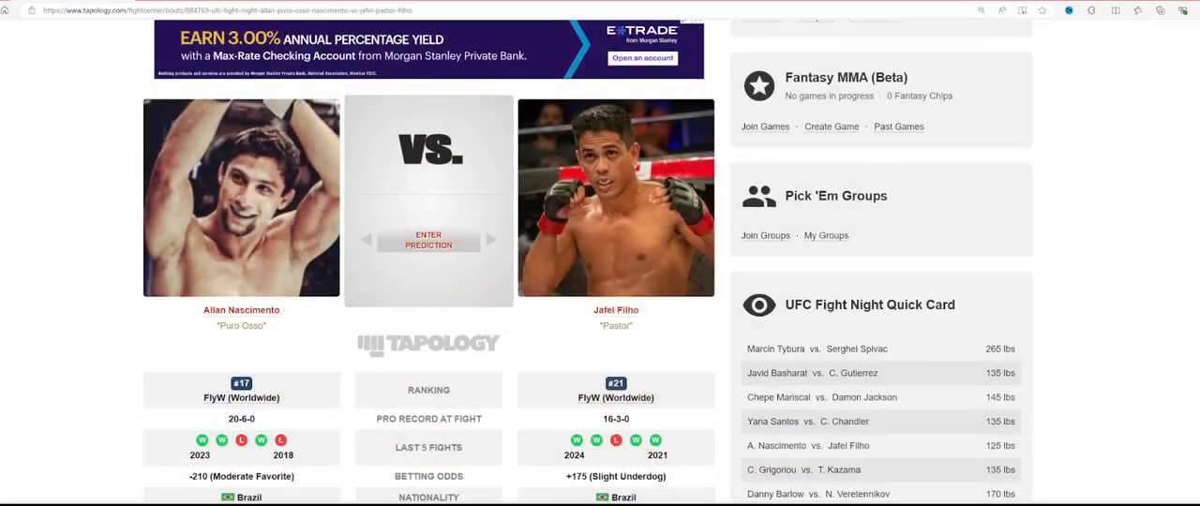
# Scroll through the Nascimento vs. Filho bout page details.
pyautogui.scroll(-3)
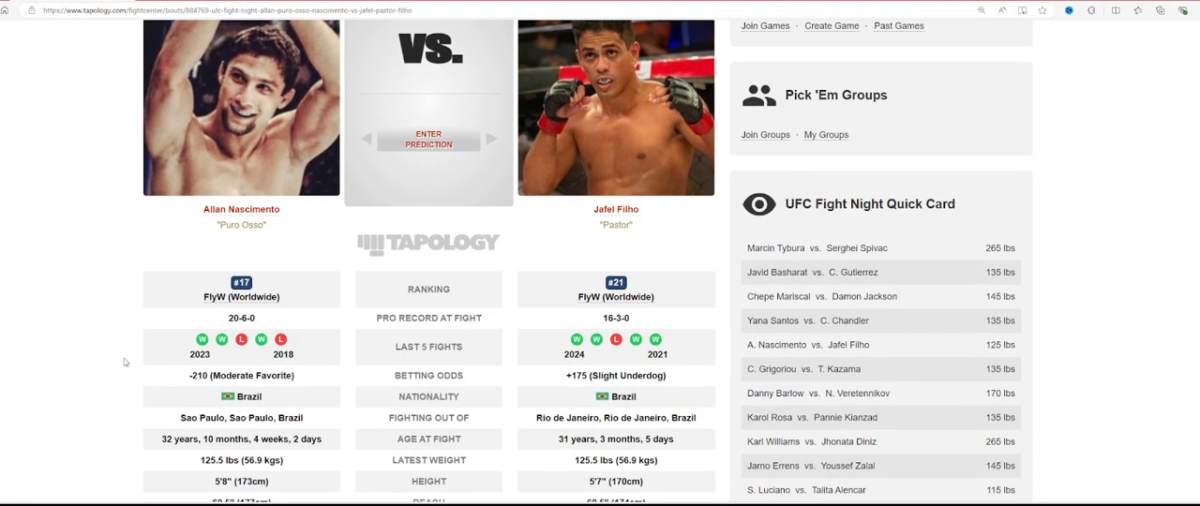
pyautogui.moveTo(258, 352)
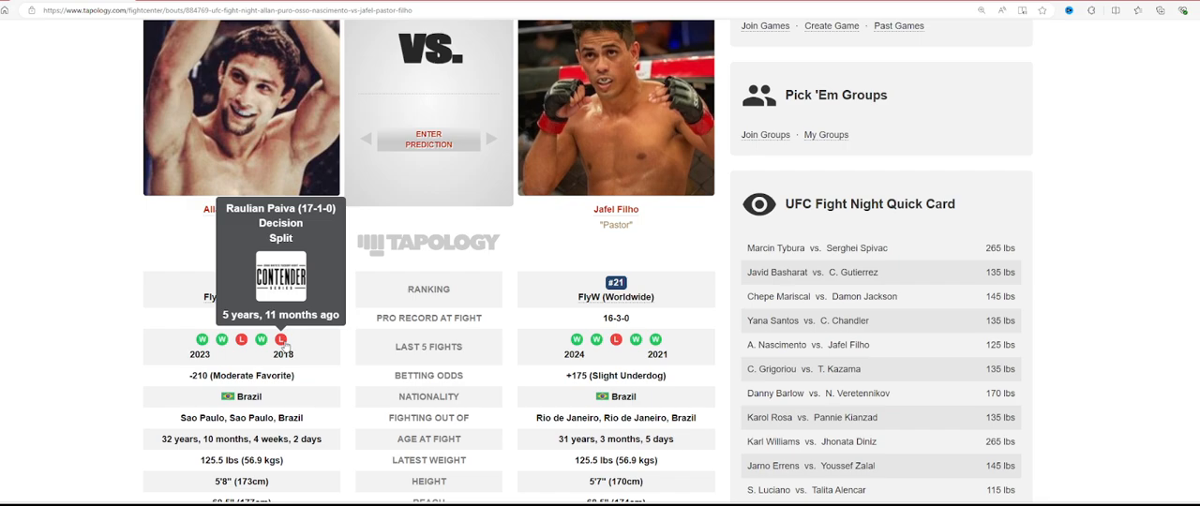
pyautogui.moveTo(265, 340)
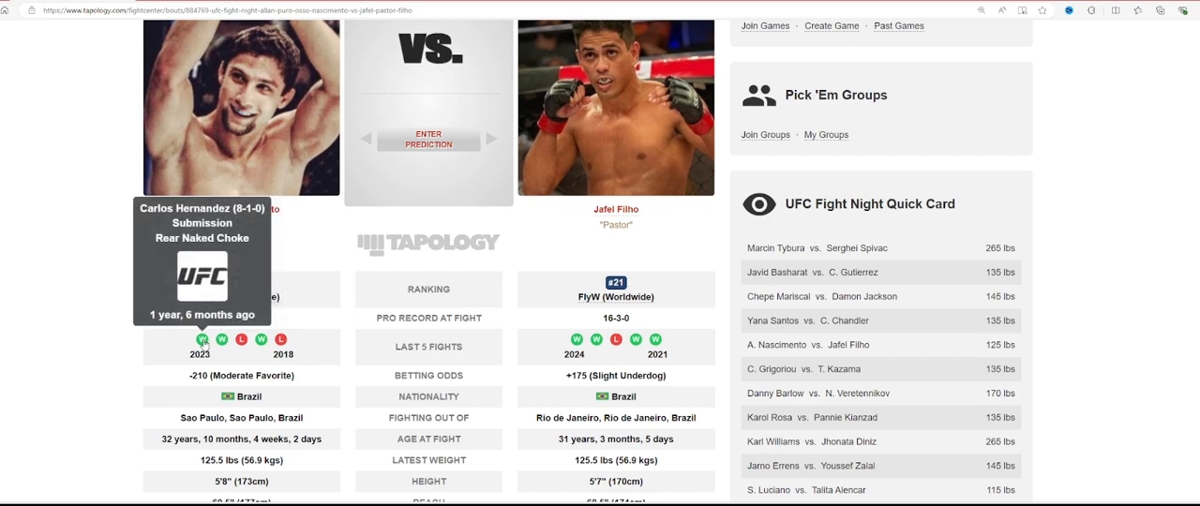
pyautogui.moveTo(78, 346)
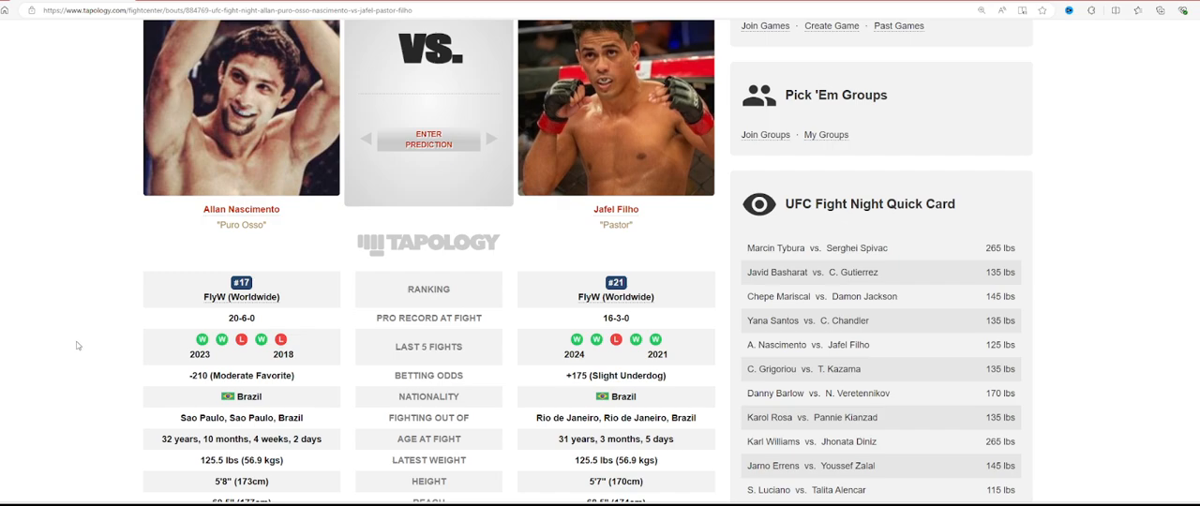
pyautogui.scroll(-3)
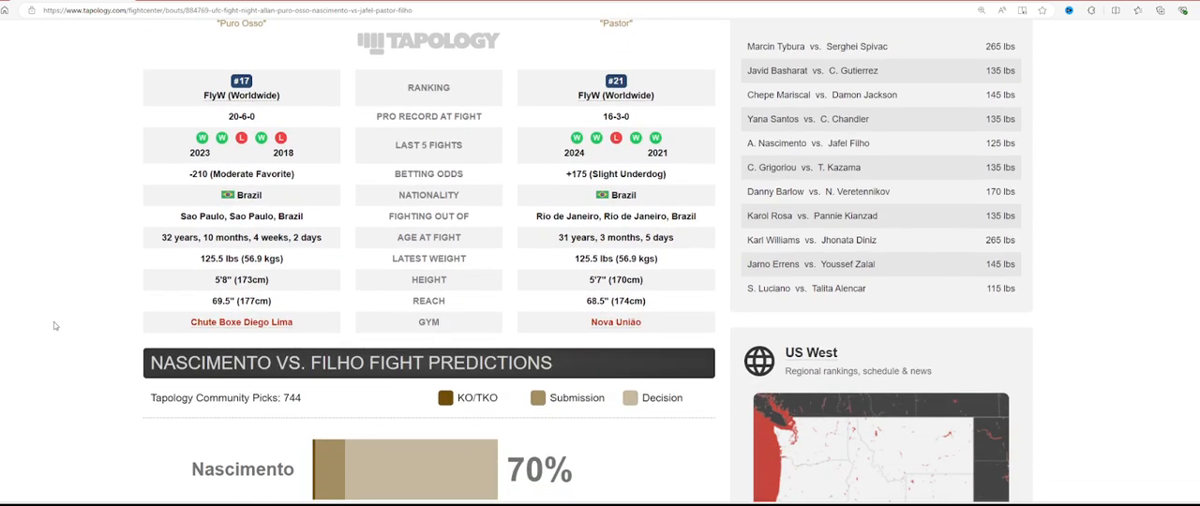
pyautogui.scroll(-3)
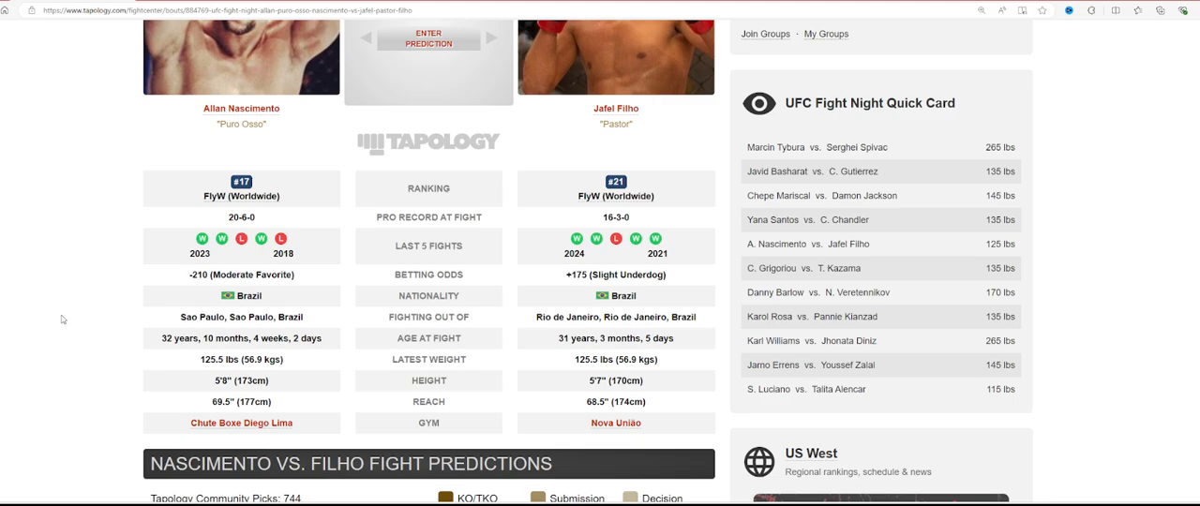
pyautogui.moveTo(72, 316)
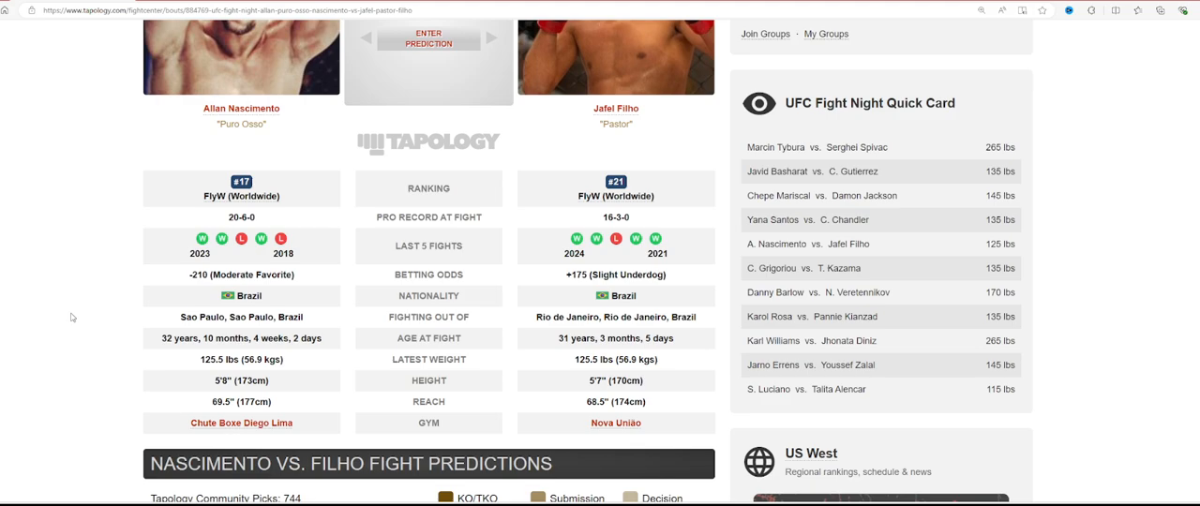
pyautogui.moveTo(616, 239)
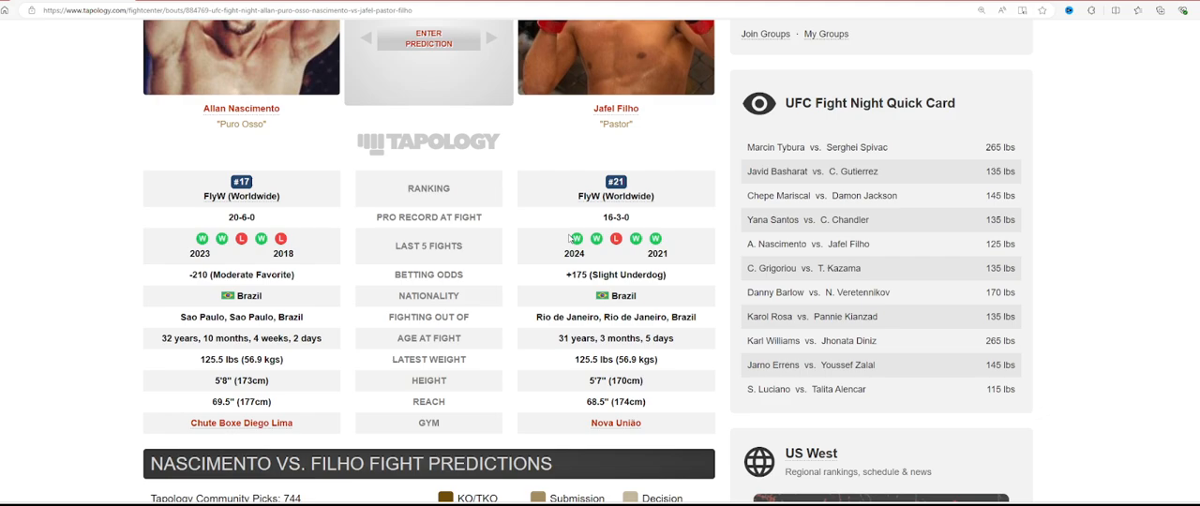
pyautogui.moveTo(570, 240)
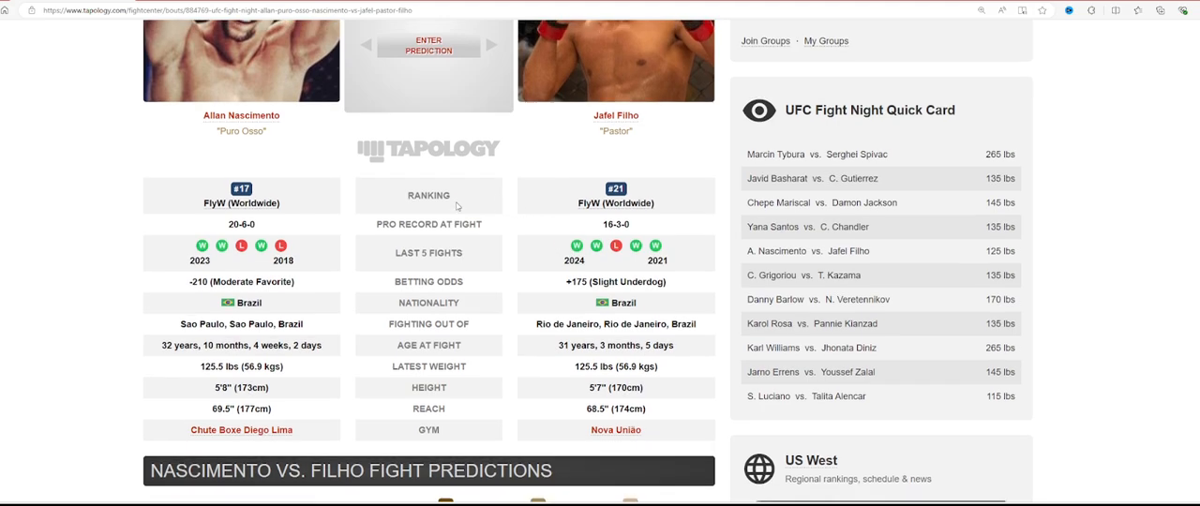
pyautogui.scroll(3)
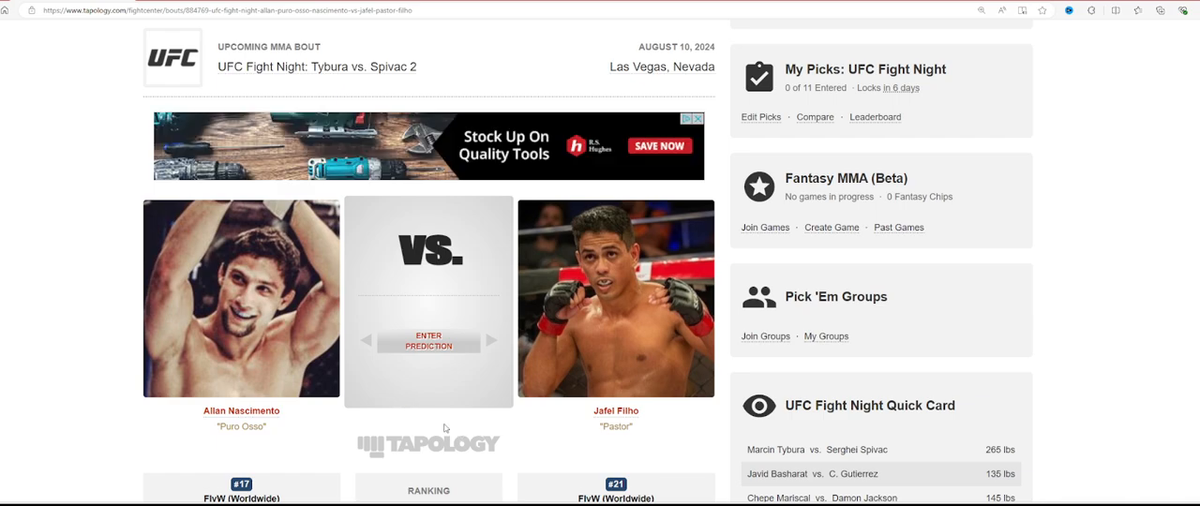
pyautogui.moveTo(638, 497)
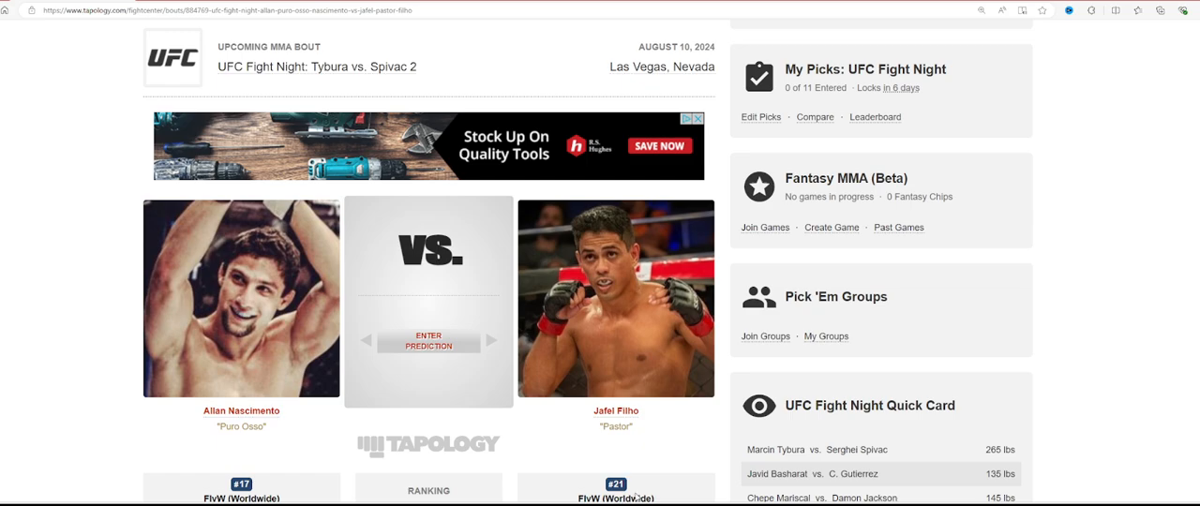
pyautogui.click(241, 298)
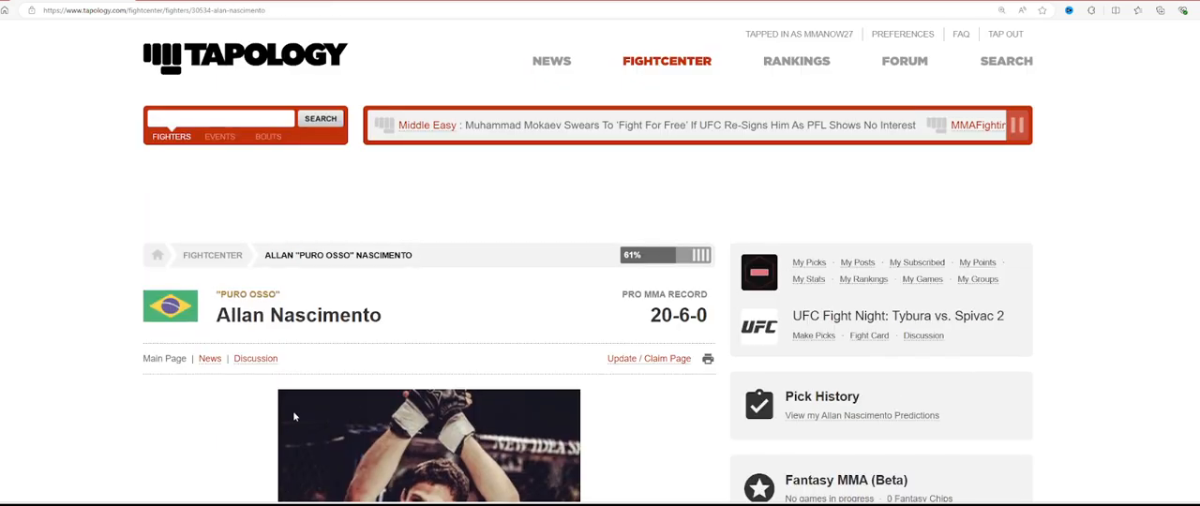
pyautogui.scroll(-3)
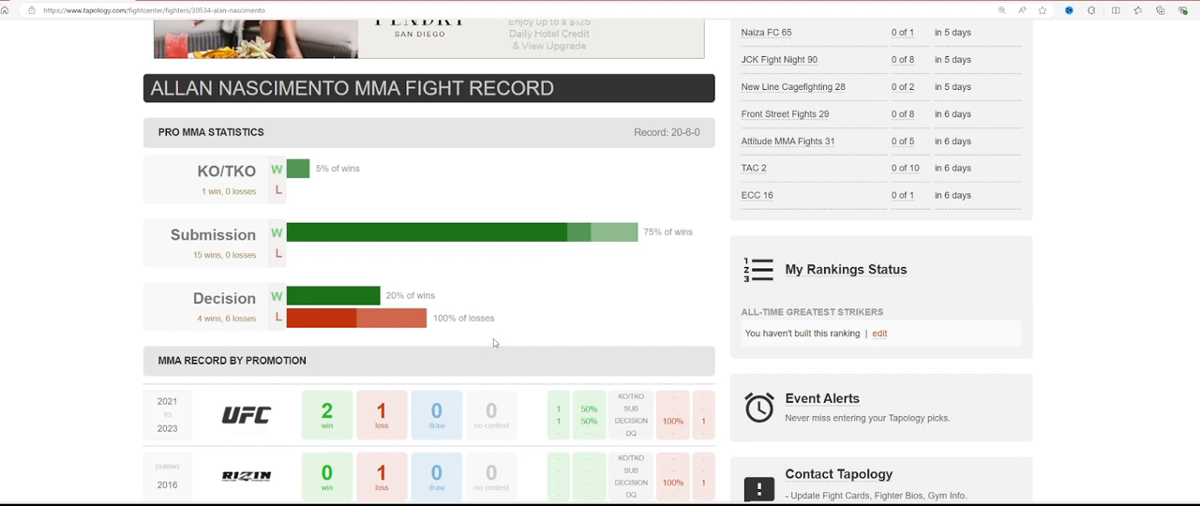
pyautogui.scroll(-3)
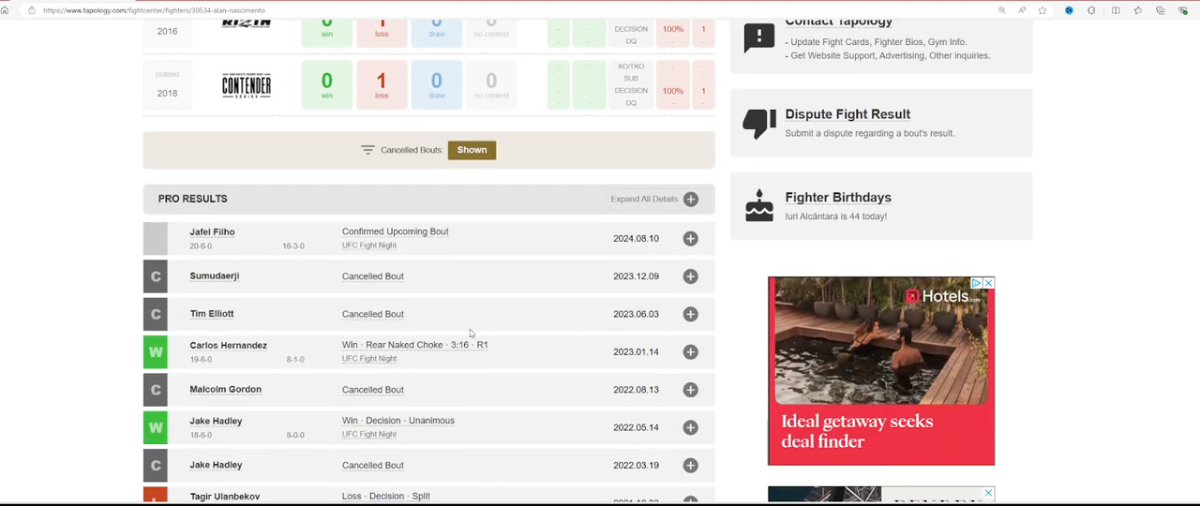
pyautogui.scroll(-3)
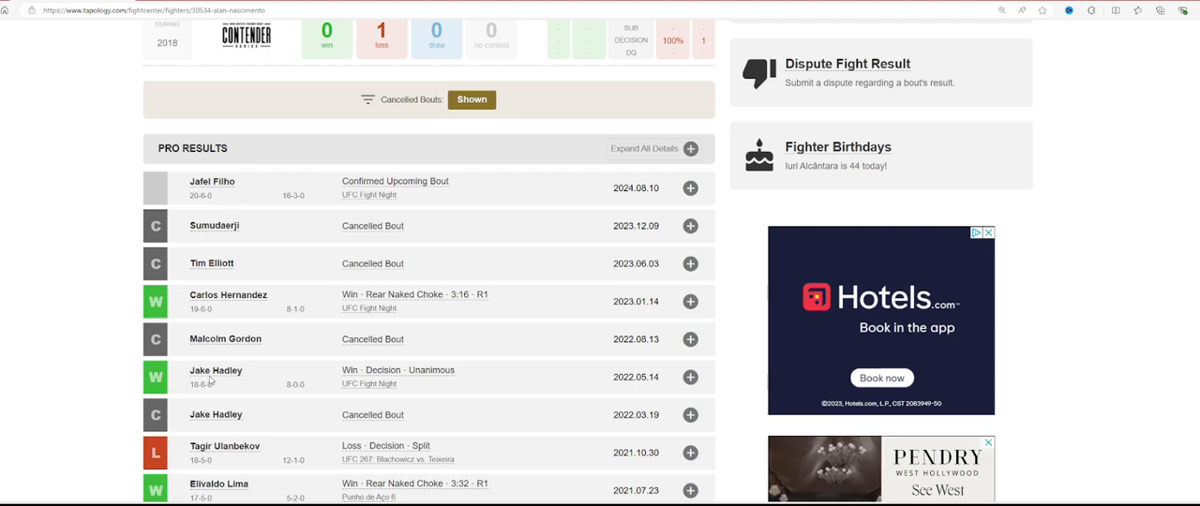
pyautogui.moveTo(276, 384)
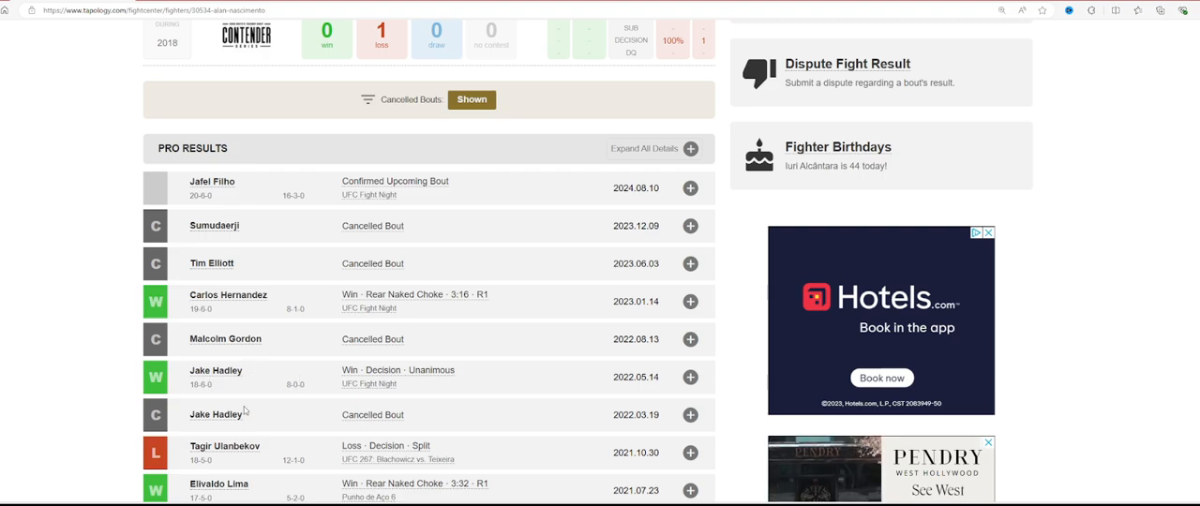
pyautogui.scroll(-3)
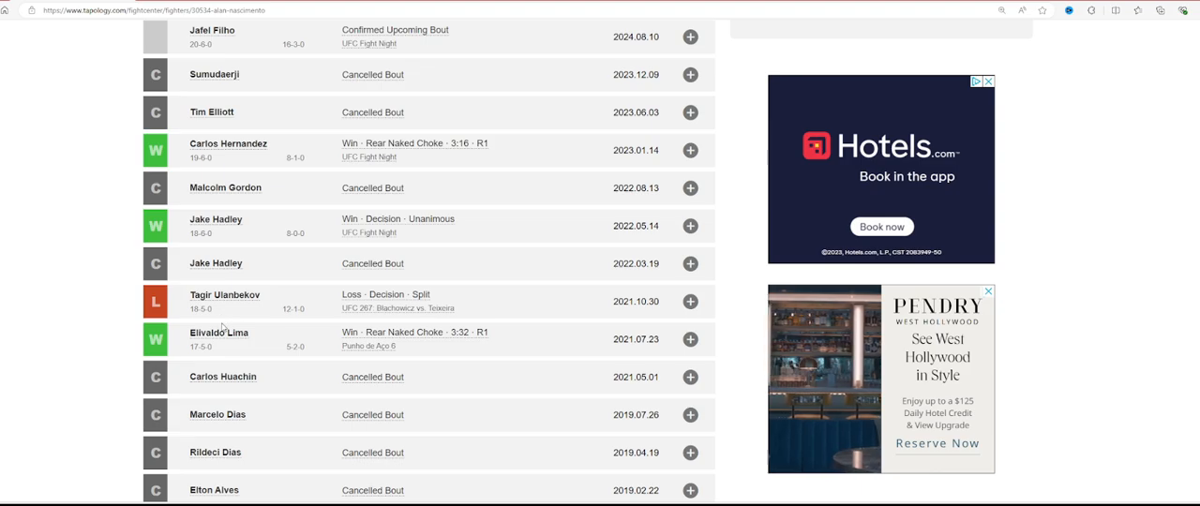
pyautogui.moveTo(226, 350)
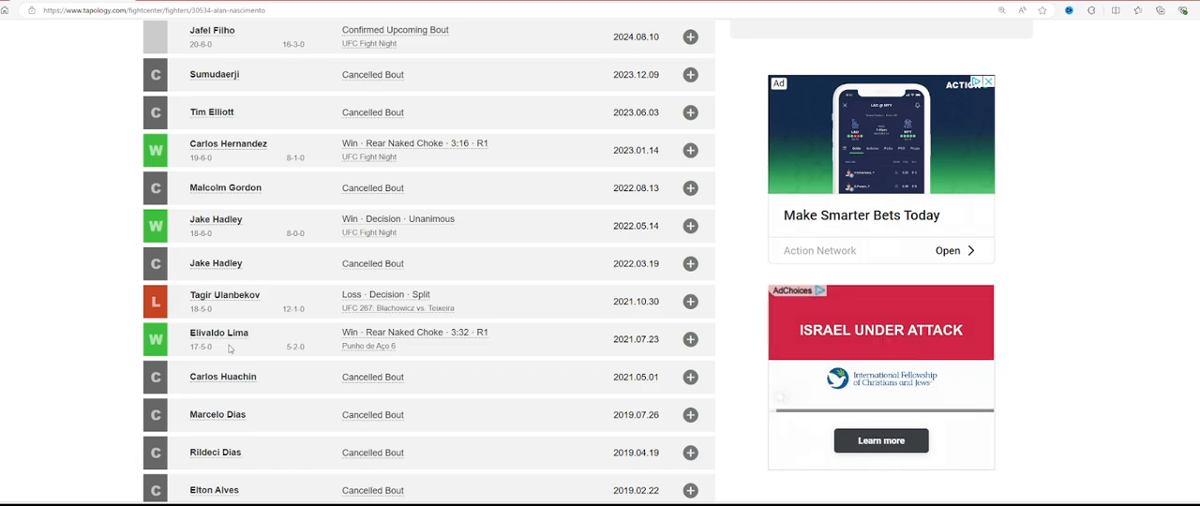
pyautogui.scroll(-3)
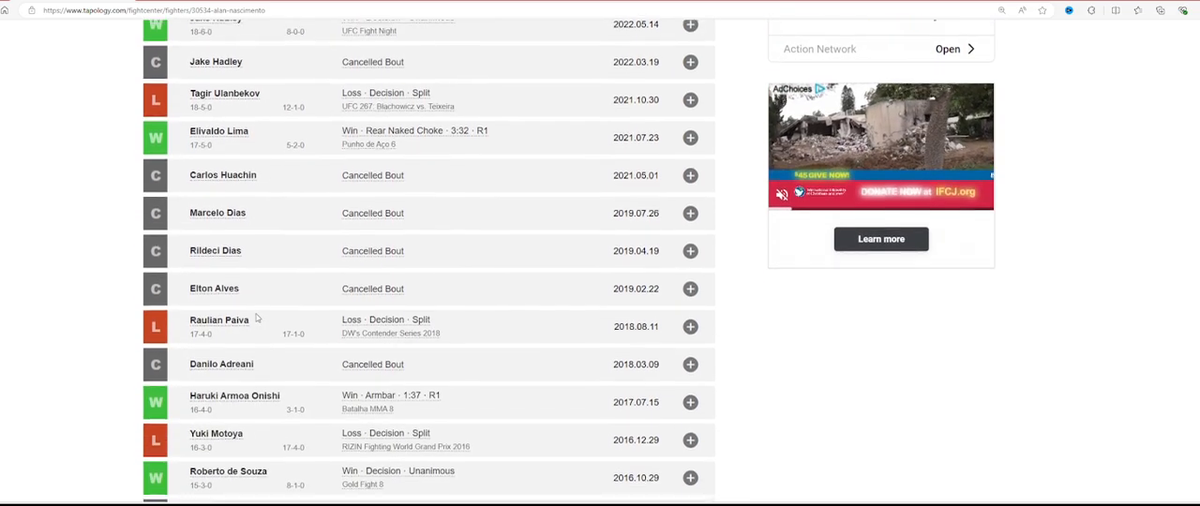
pyautogui.scroll(-3)
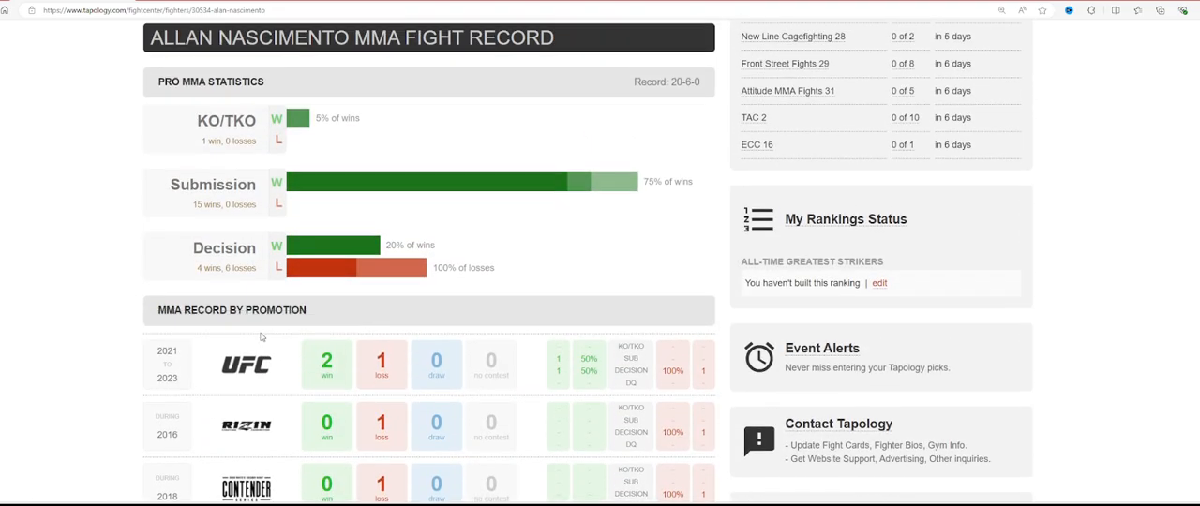
# Scroll Nascimento's page to his record by promotion: 2-1 UFC, Rizin and Contender Series losses.
pyautogui.scroll(-3)
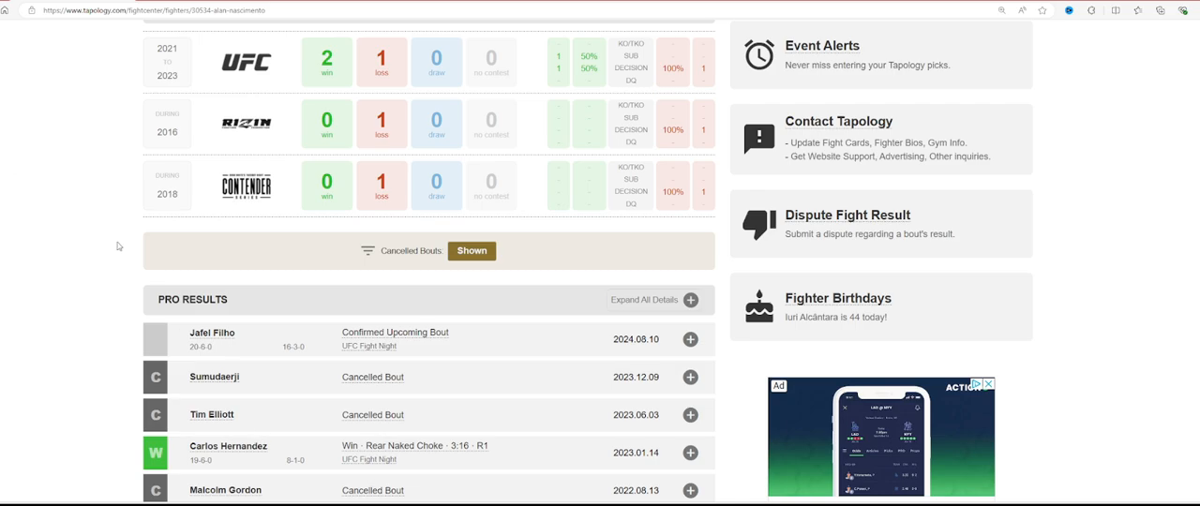
pyautogui.moveTo(215, 338)
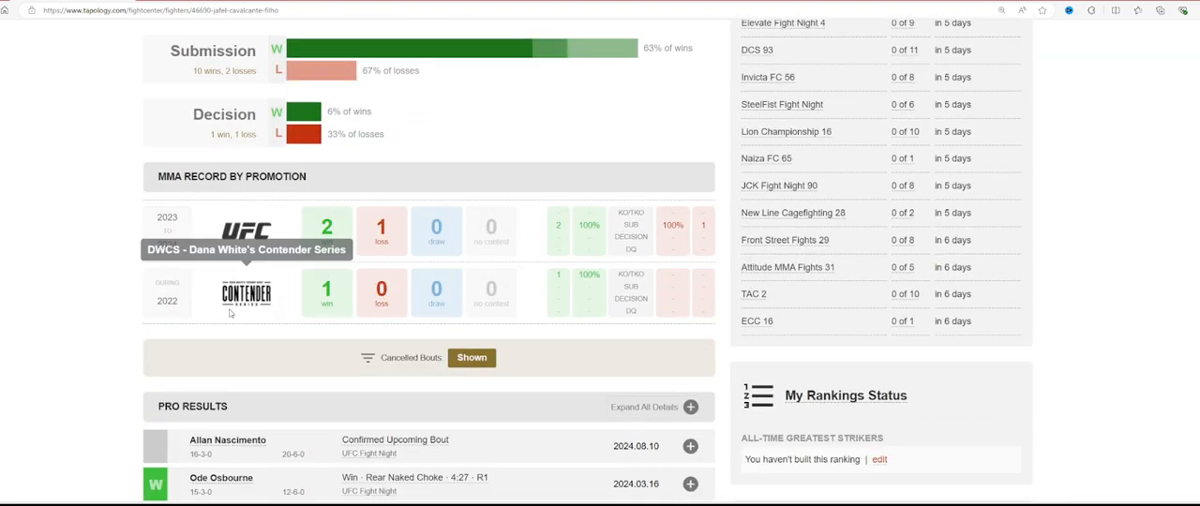
pyautogui.scroll(-3)
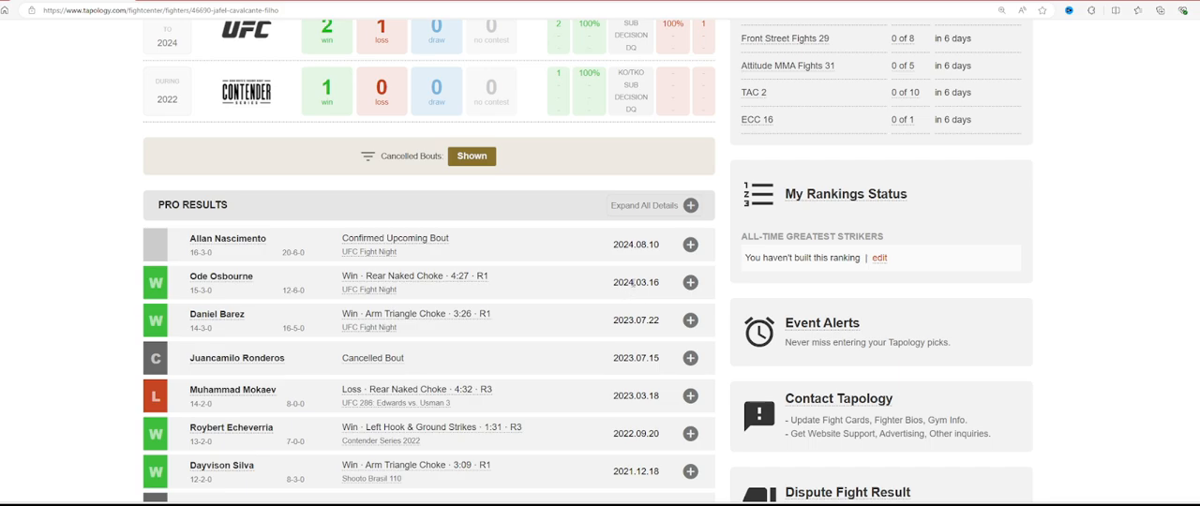
pyautogui.moveTo(447, 324)
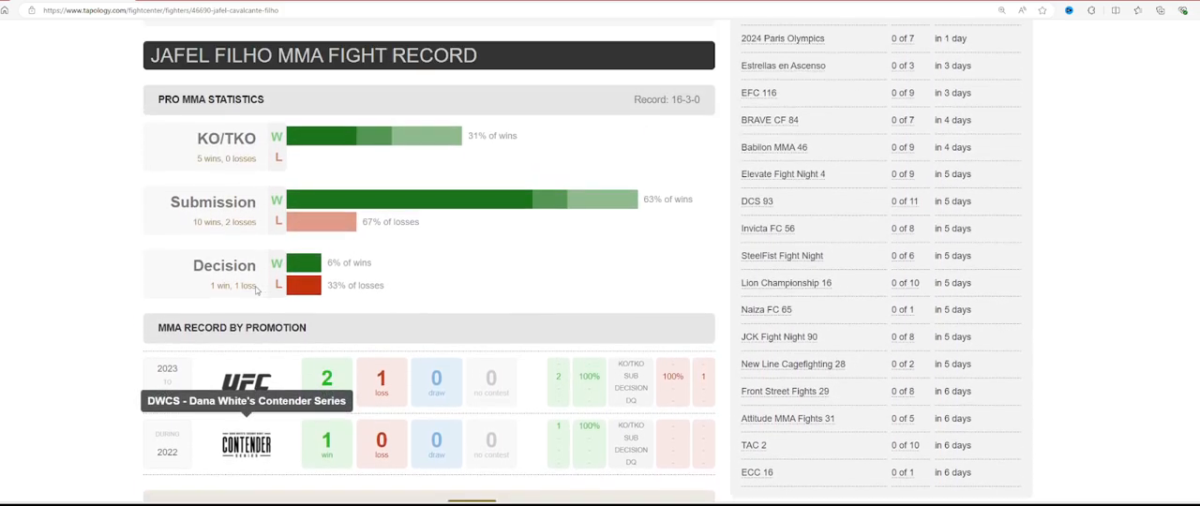
pyautogui.moveTo(385, 301)
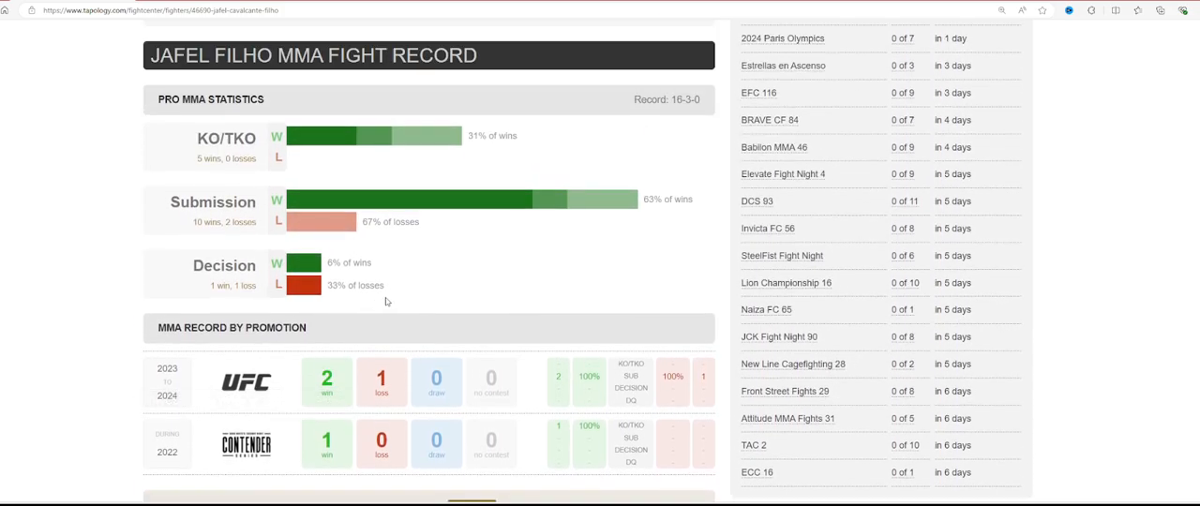
pyautogui.scroll(-3)
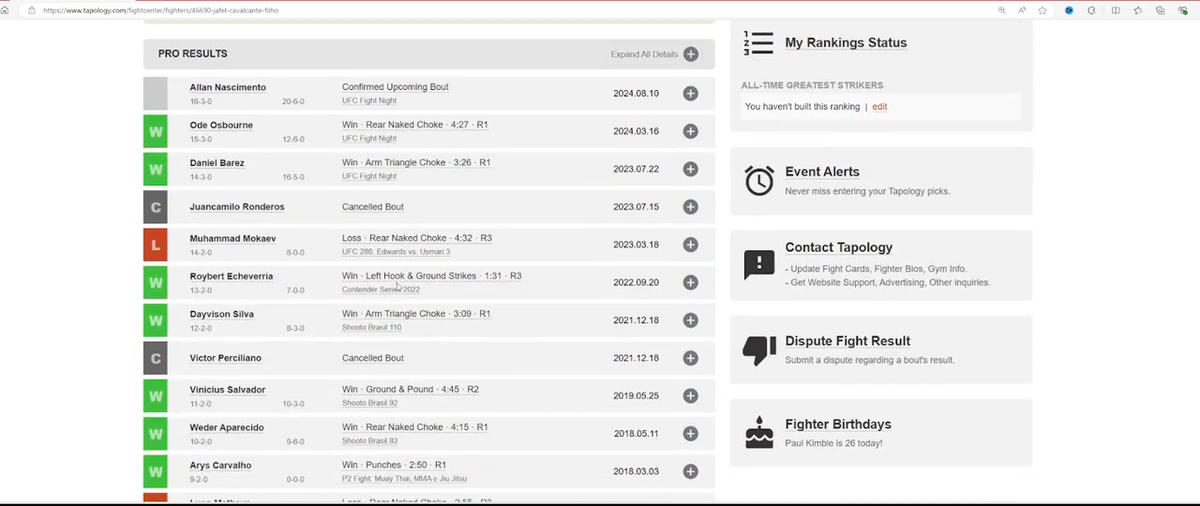
pyautogui.moveTo(233, 260)
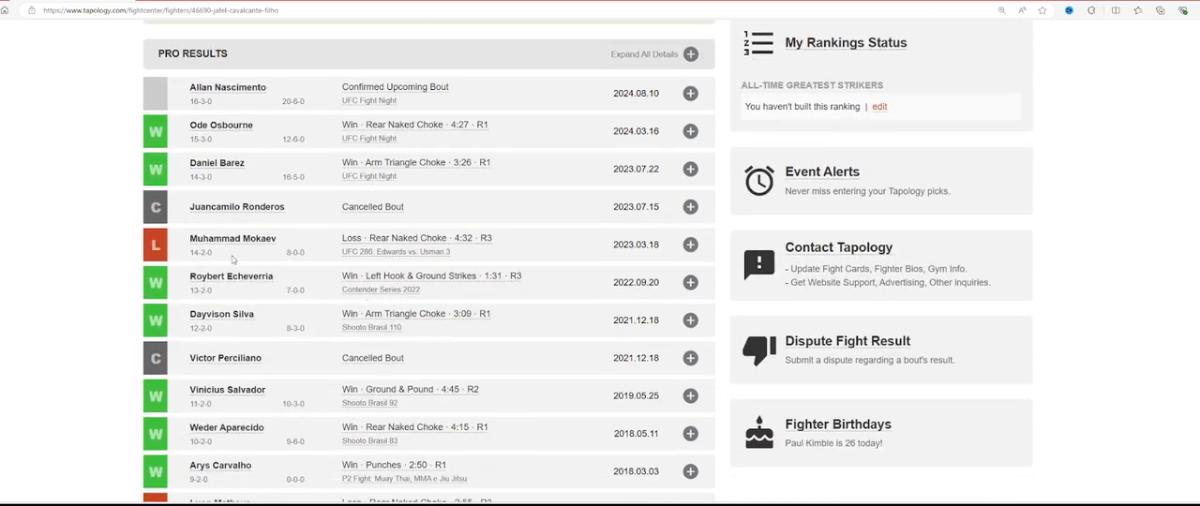
pyautogui.moveTo(232, 261)
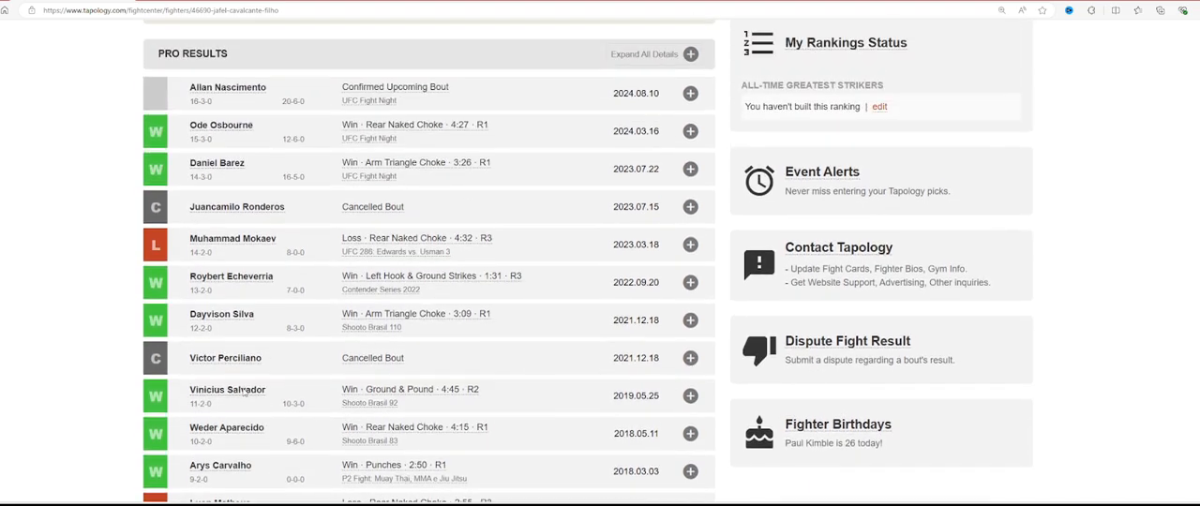
pyautogui.moveTo(406, 379)
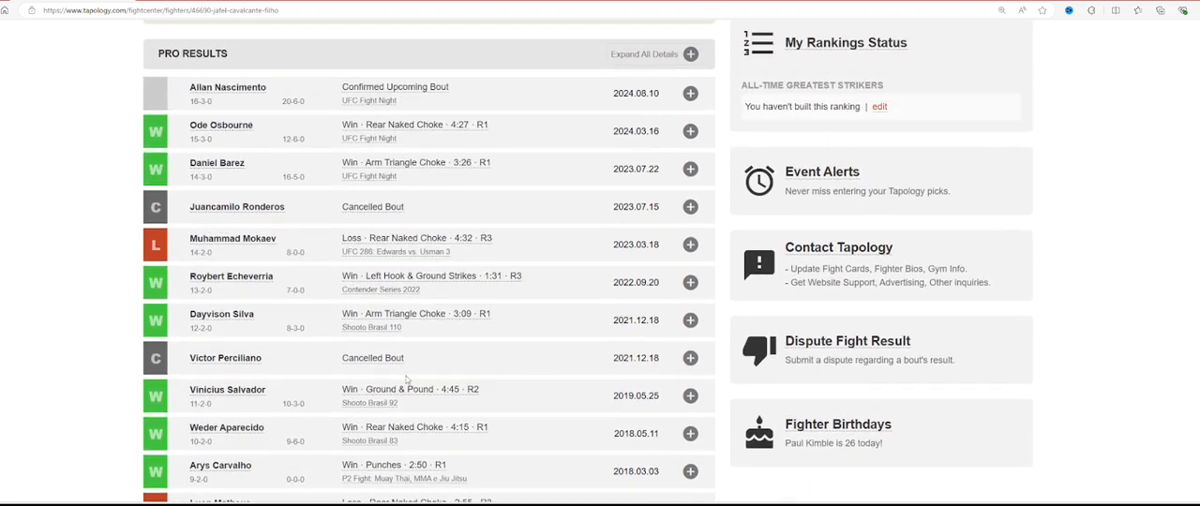